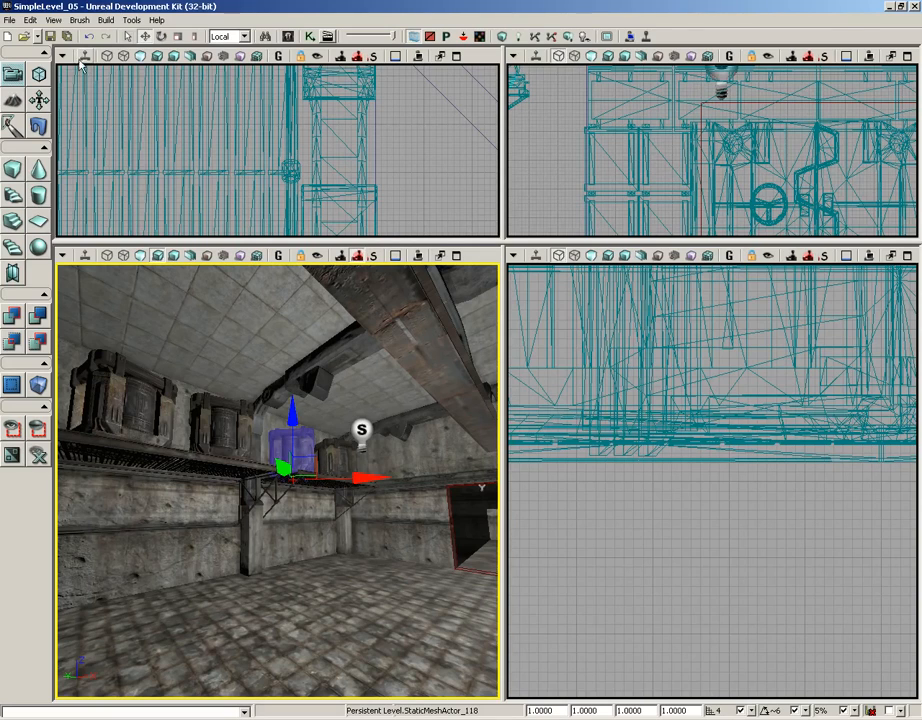
Step: Open the Group Editor page inside the Content Browser, closing the floating Group Editor window
click(54, 20)
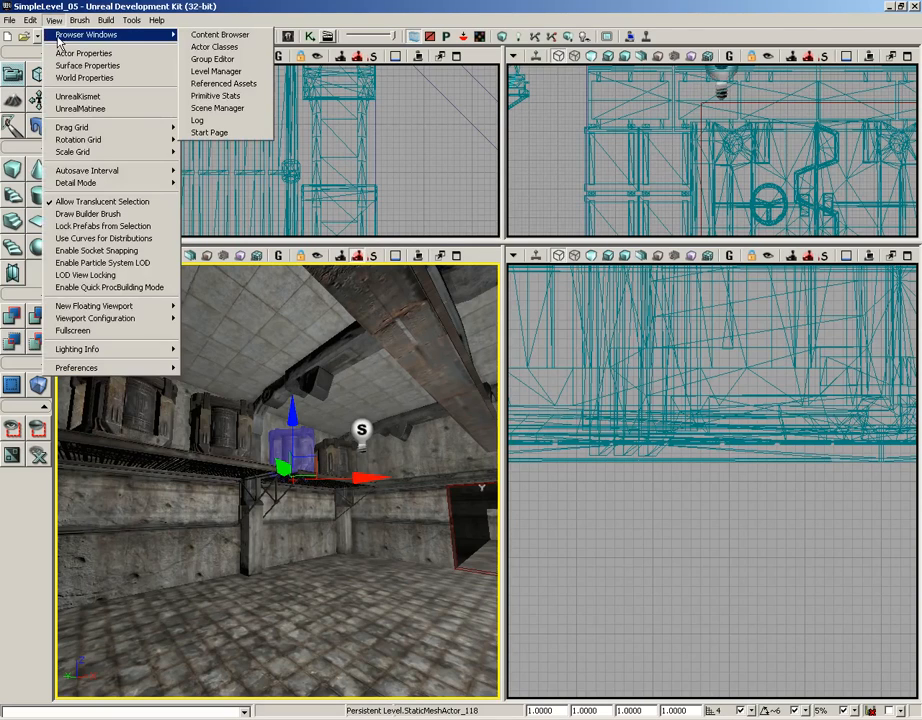
mouse_move(212, 58)
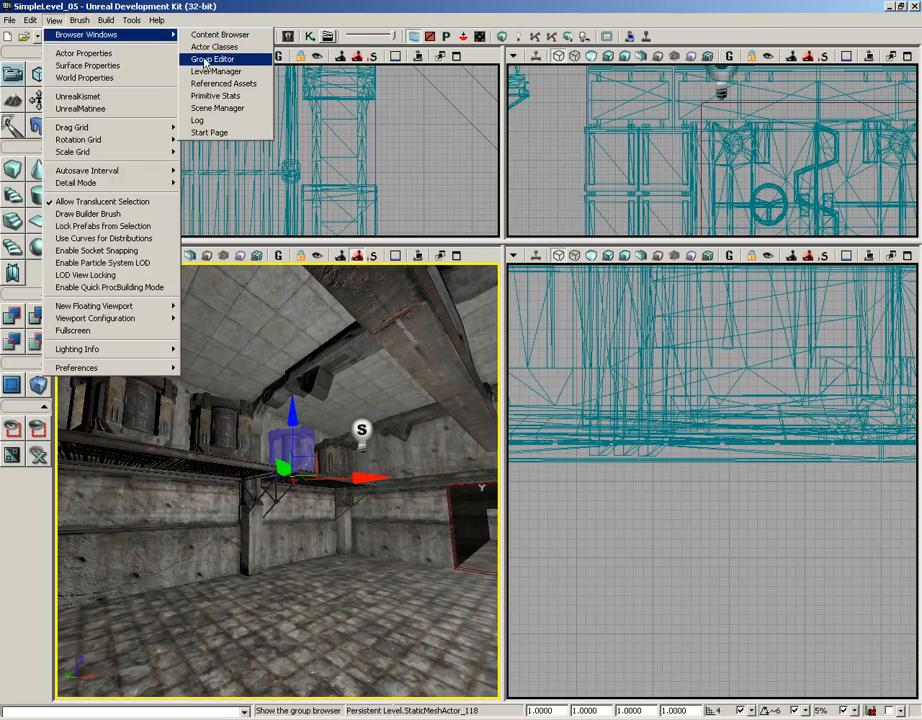
click(212, 58)
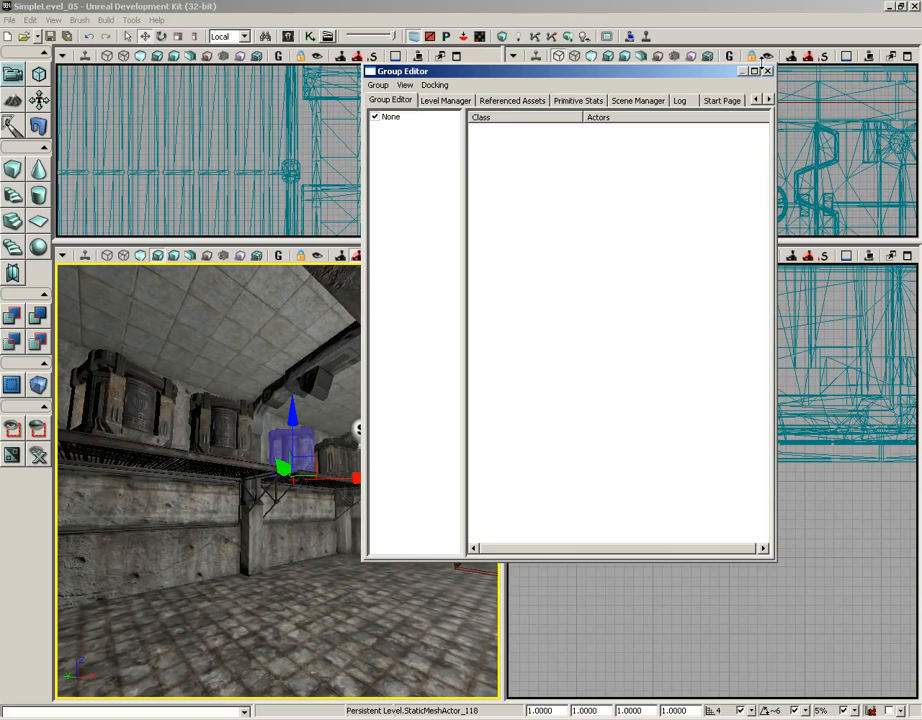
click(768, 70)
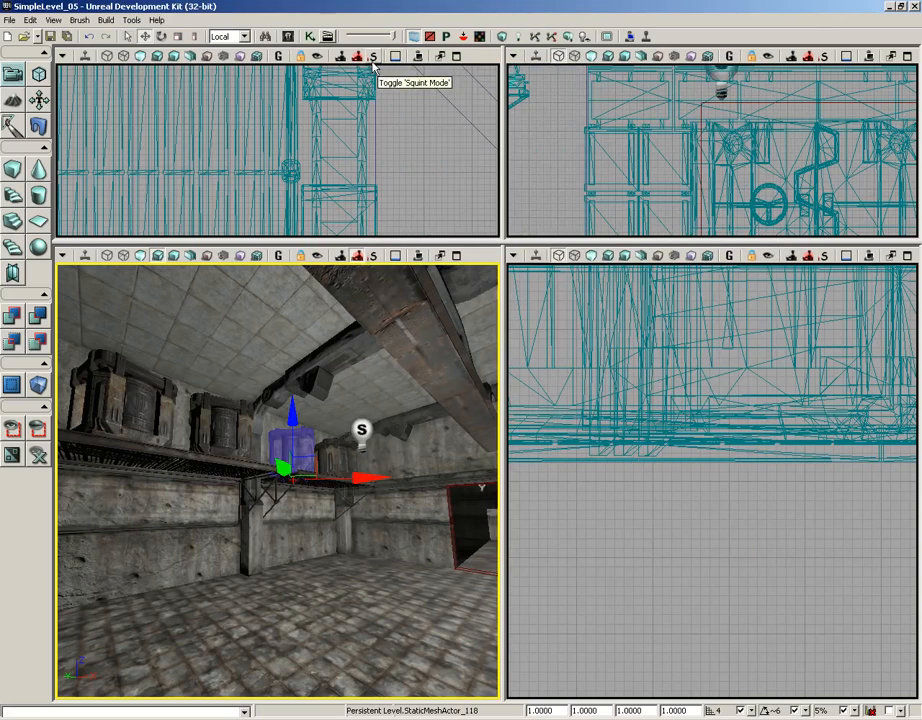
mouse_move(286, 37)
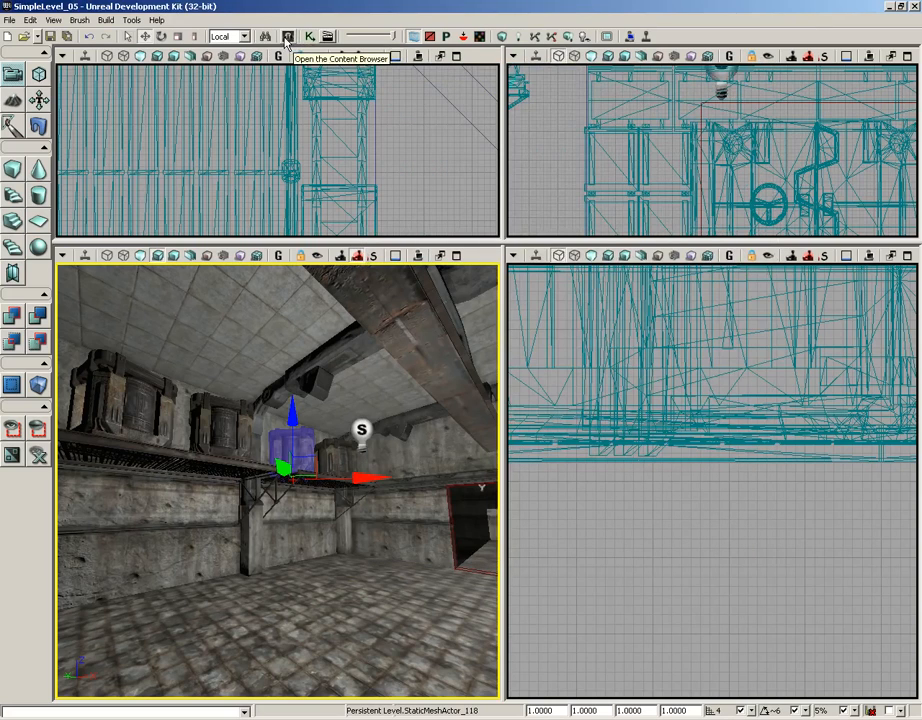
click(287, 37)
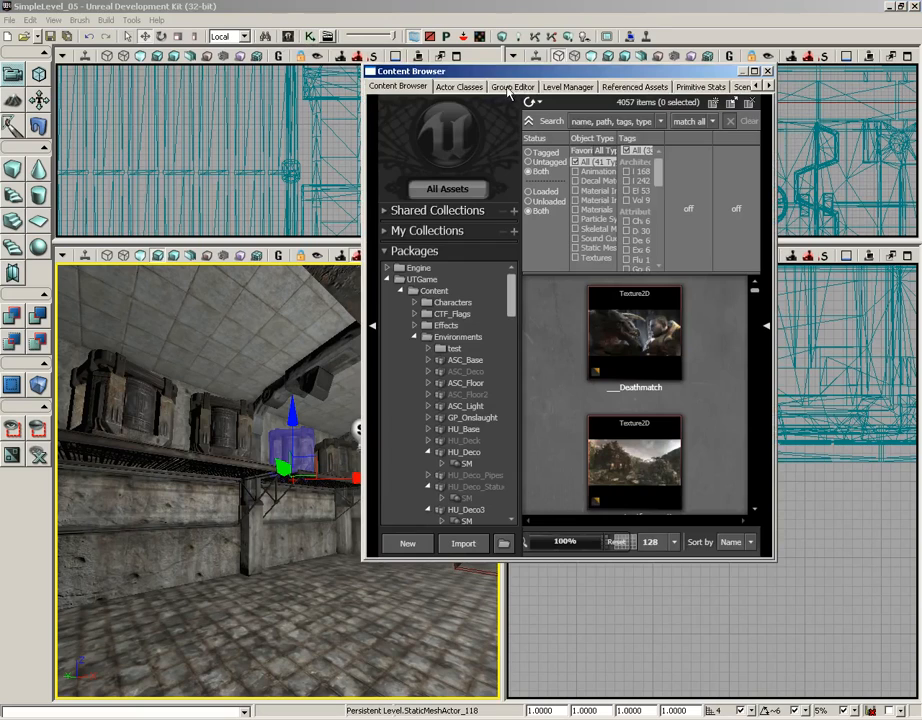
click(513, 87)
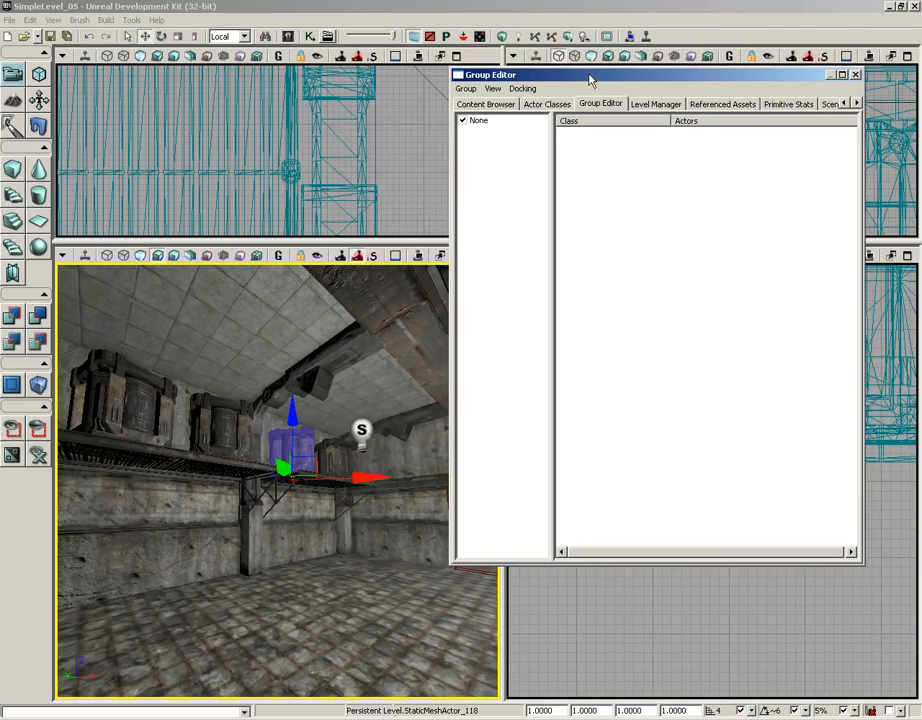
mouse_move(508, 168)
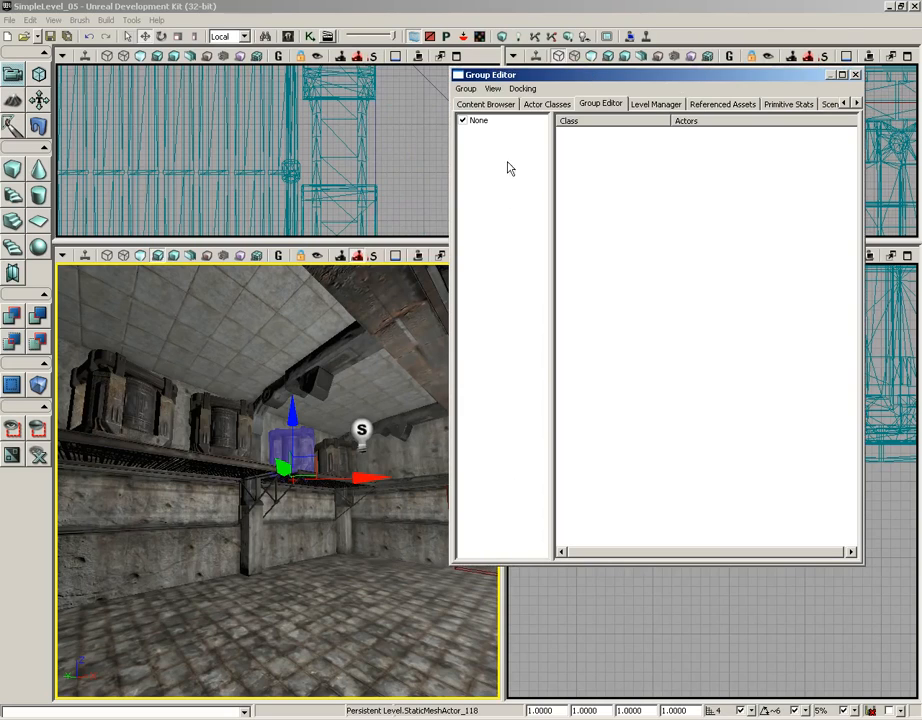
mouse_move(637, 176)
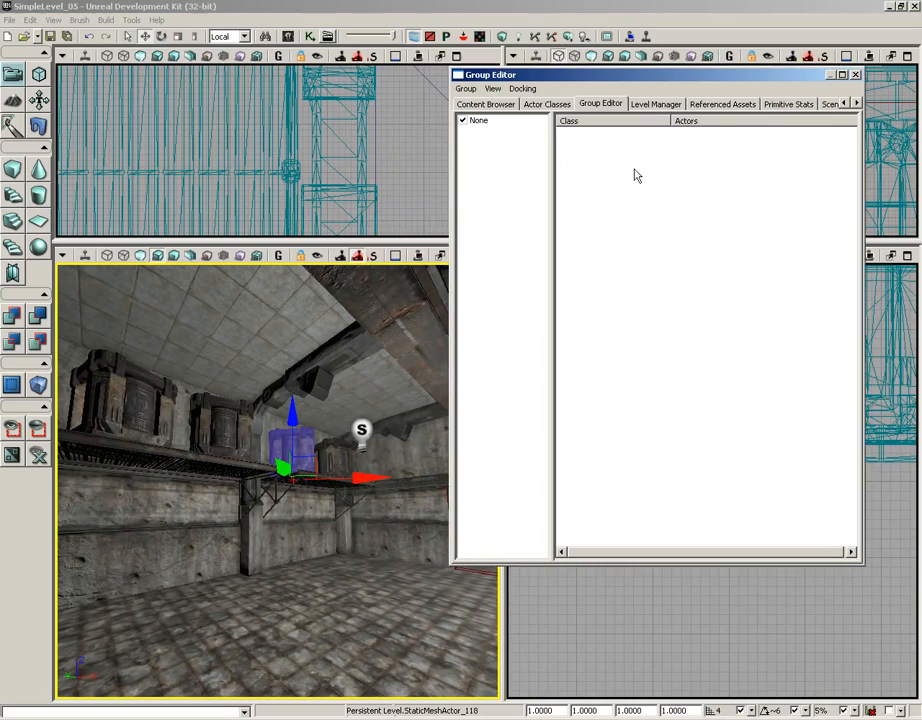
mouse_move(630, 425)
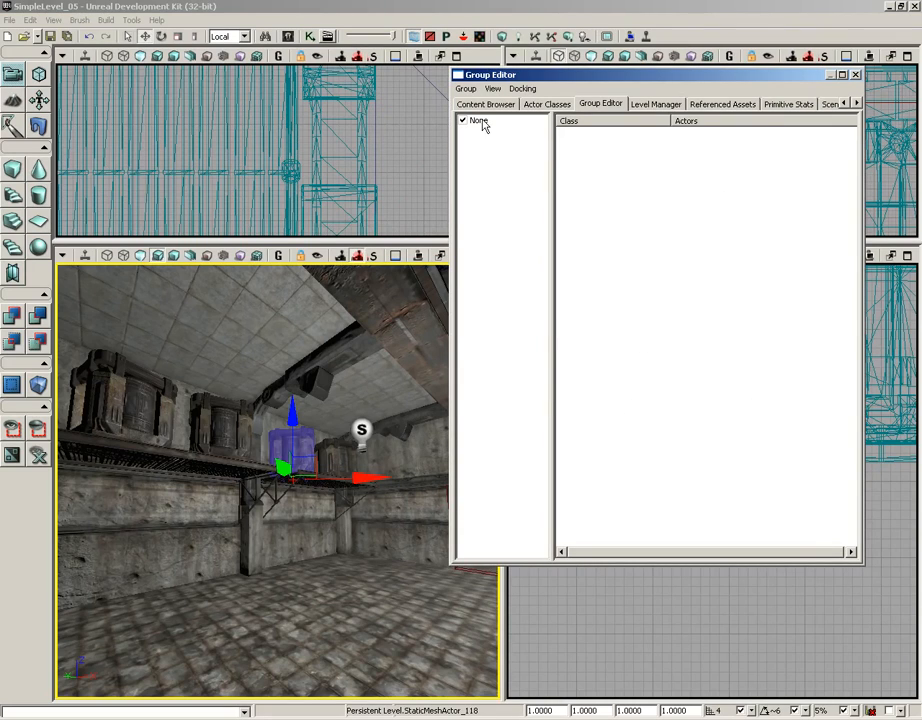
Step: Select the None group to list its brushes, lights and static mesh actors
click(479, 120)
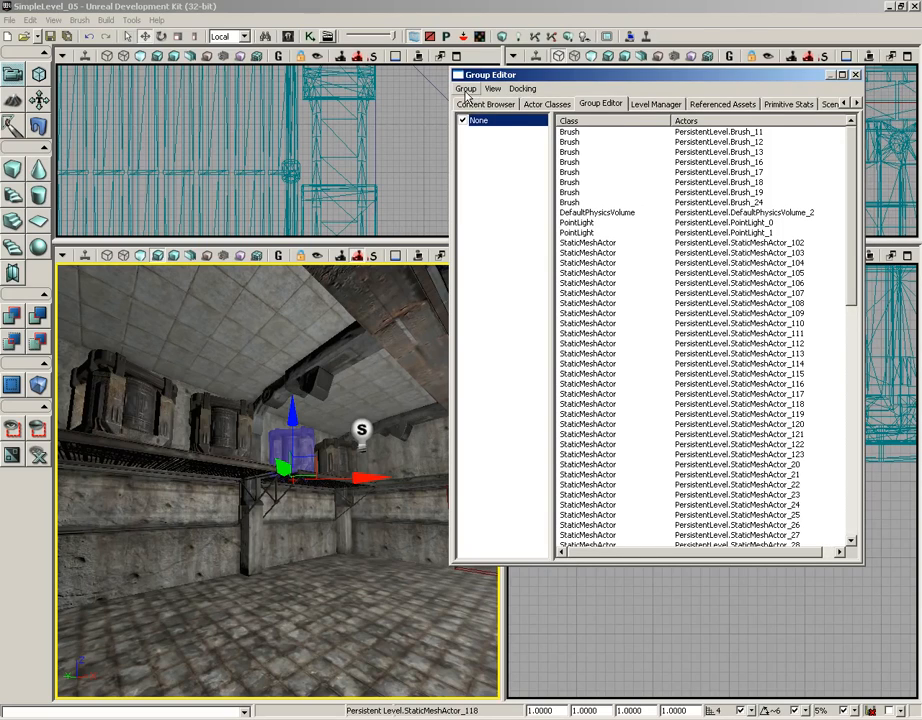
click(465, 89)
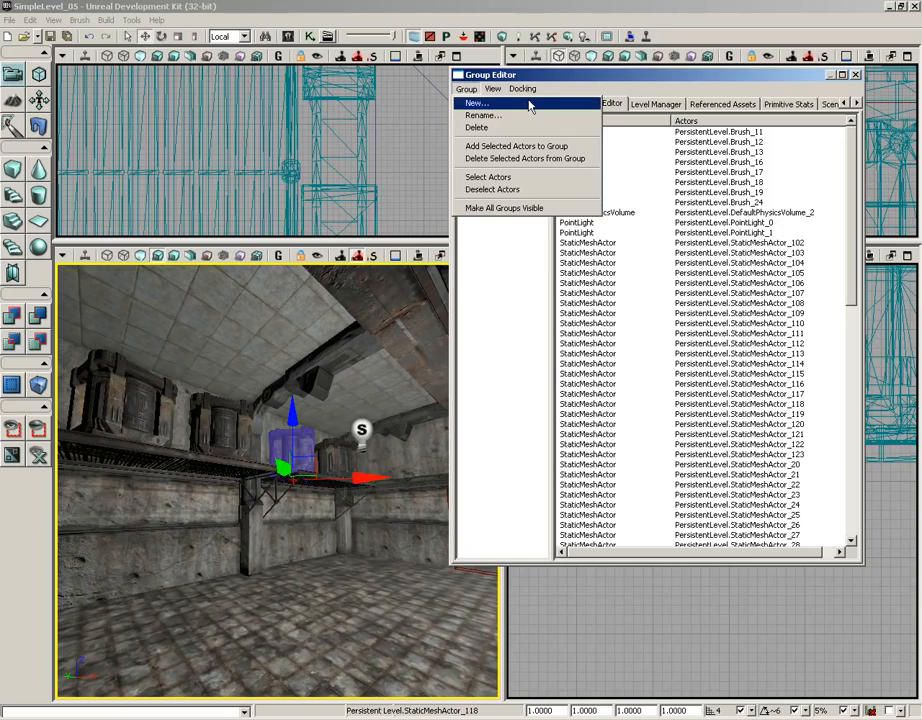
mouse_move(508, 115)
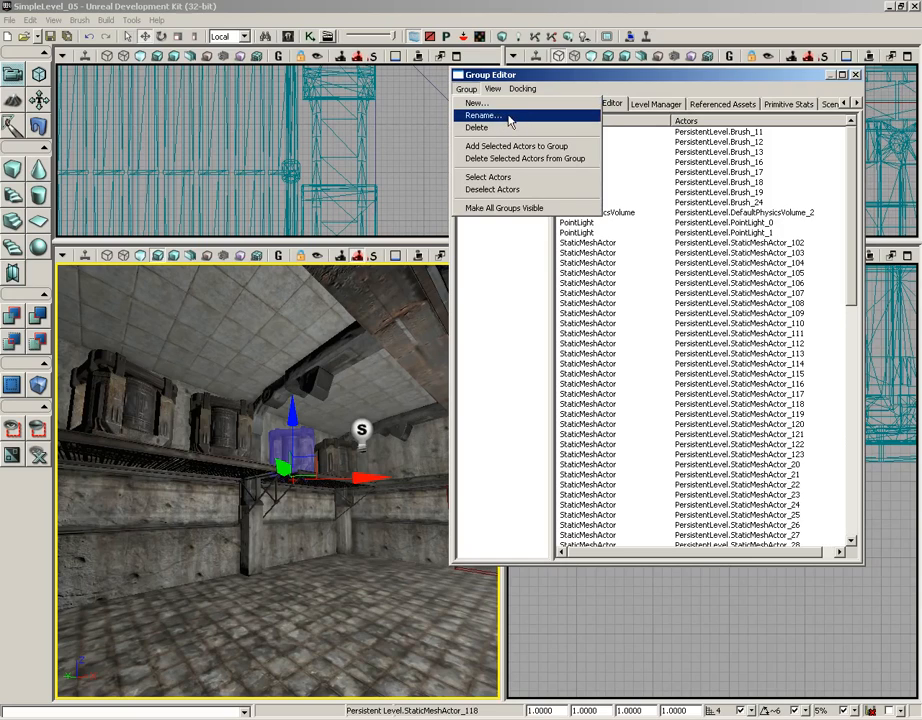
mouse_move(477, 128)
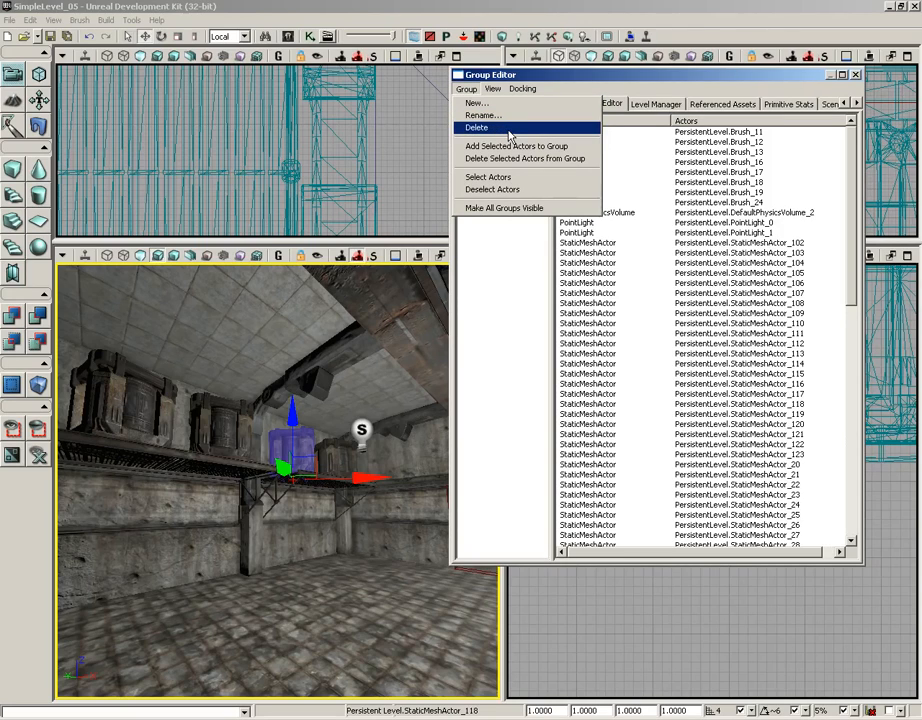
mouse_move(520, 159)
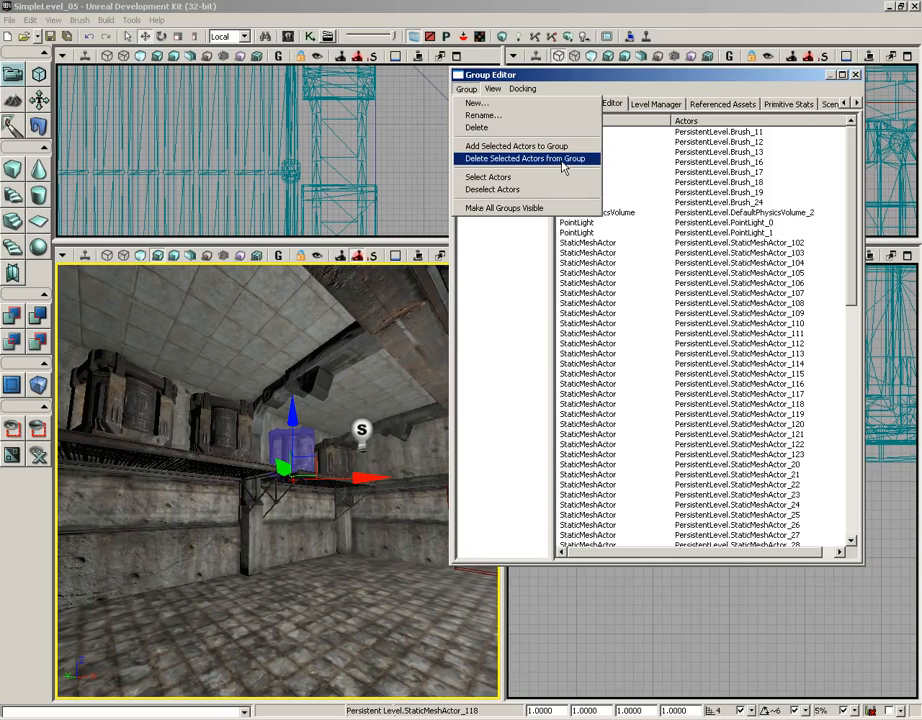
mouse_move(488, 177)
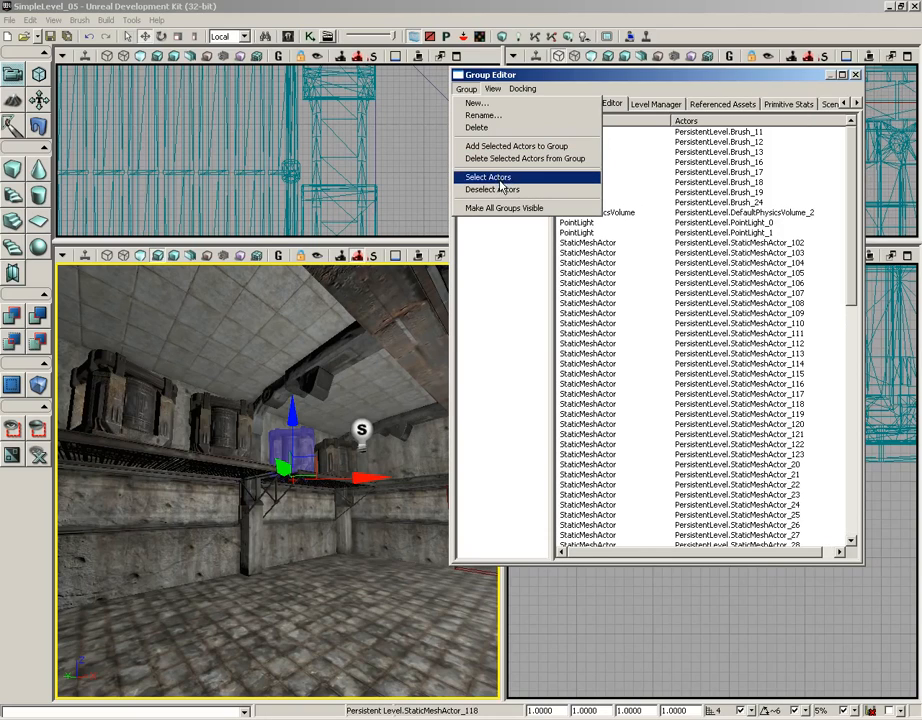
mouse_move(491, 190)
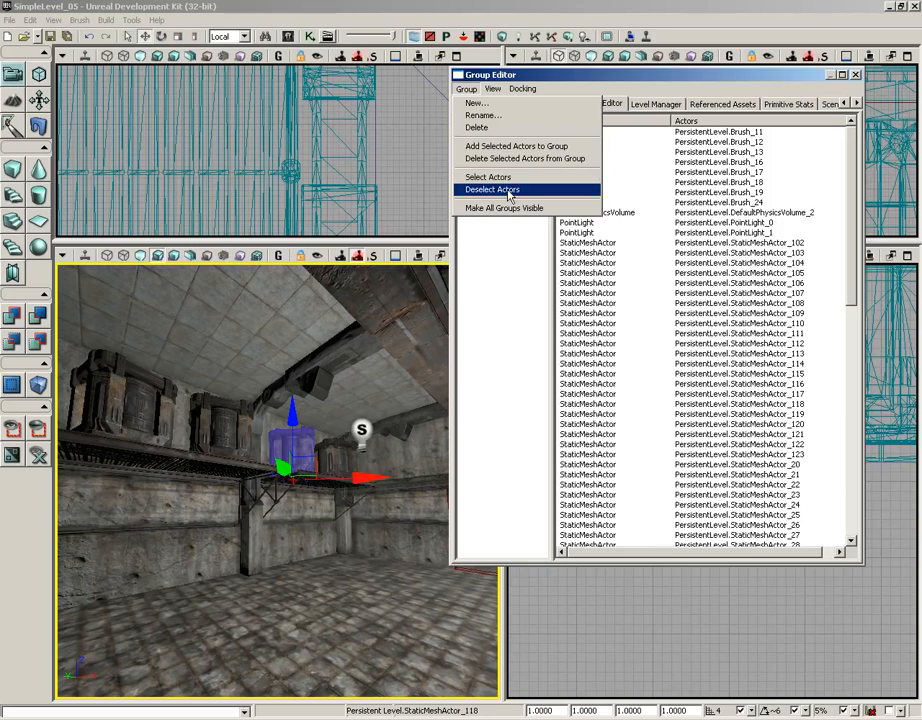
mouse_move(504, 208)
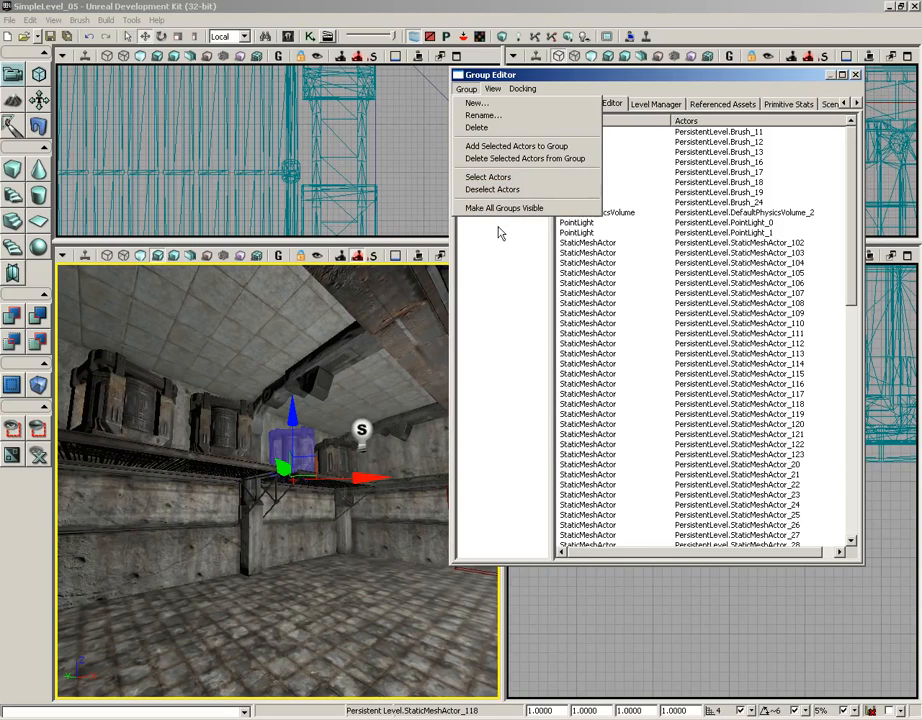
mouse_move(490, 103)
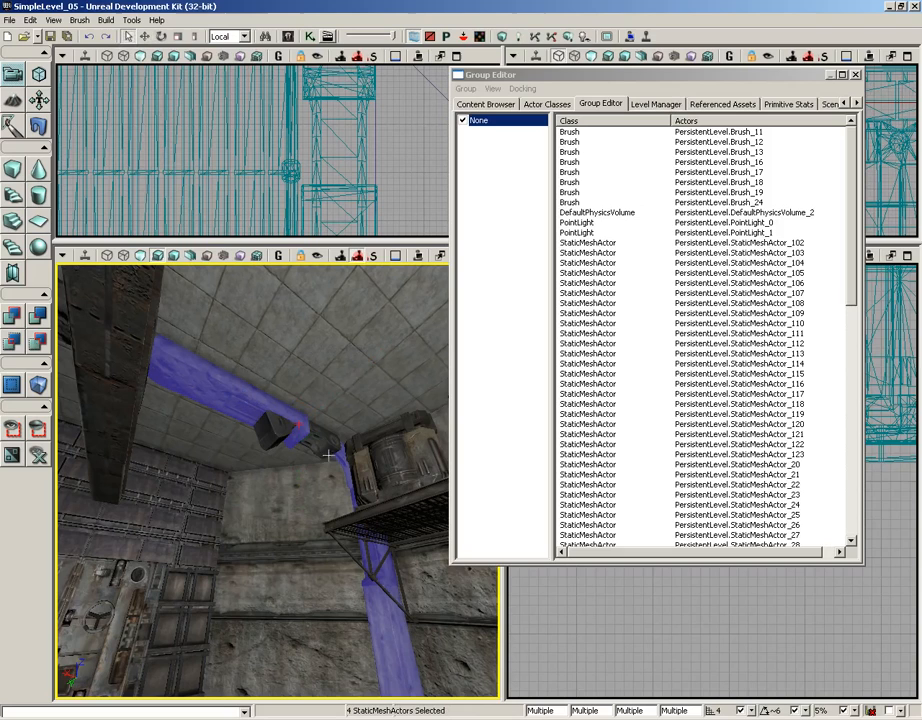
mouse_move(327, 440)
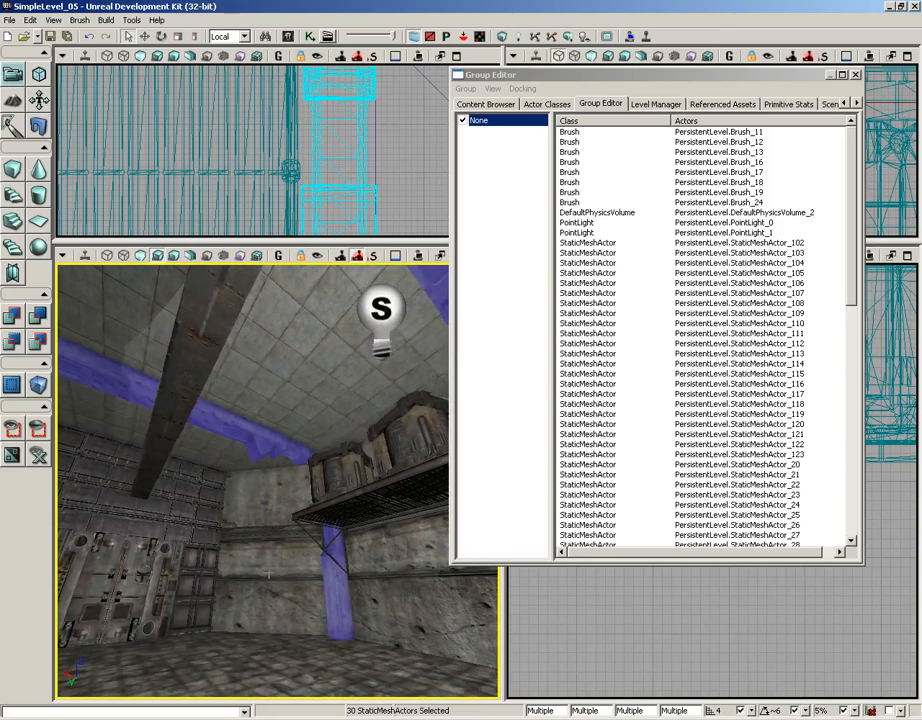
Step: Create a new group named 'Supports' from the 30 selected support meshes
click(466, 89)
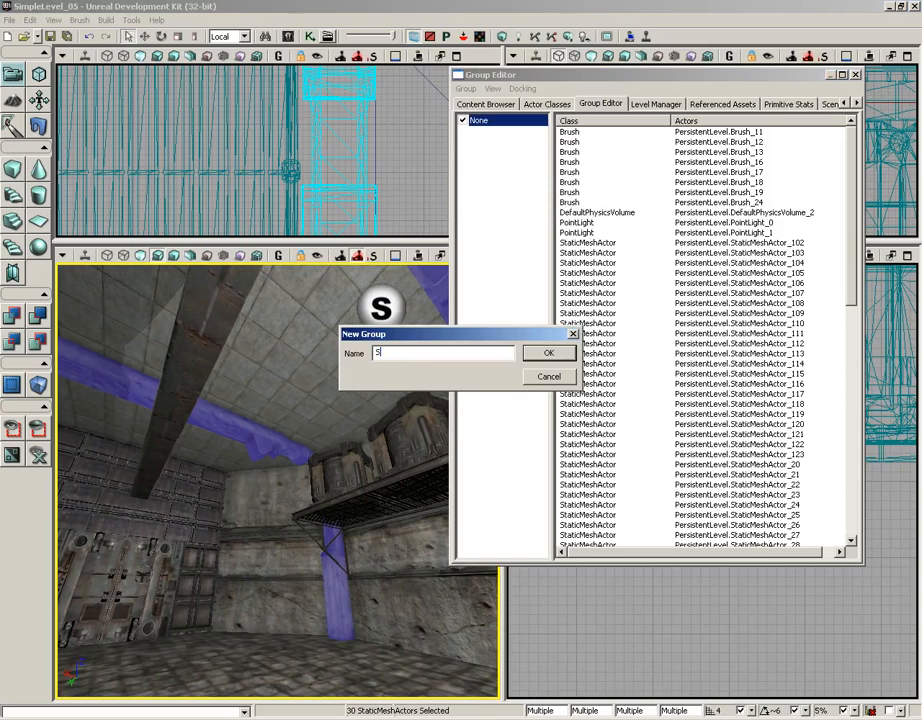
text(Supports)
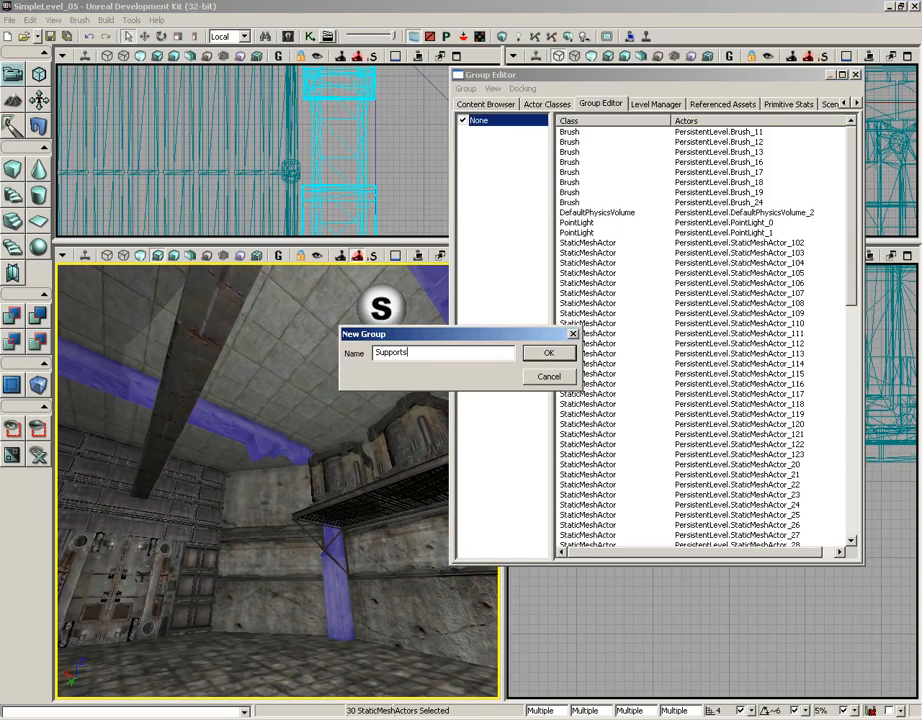
click(548, 352)
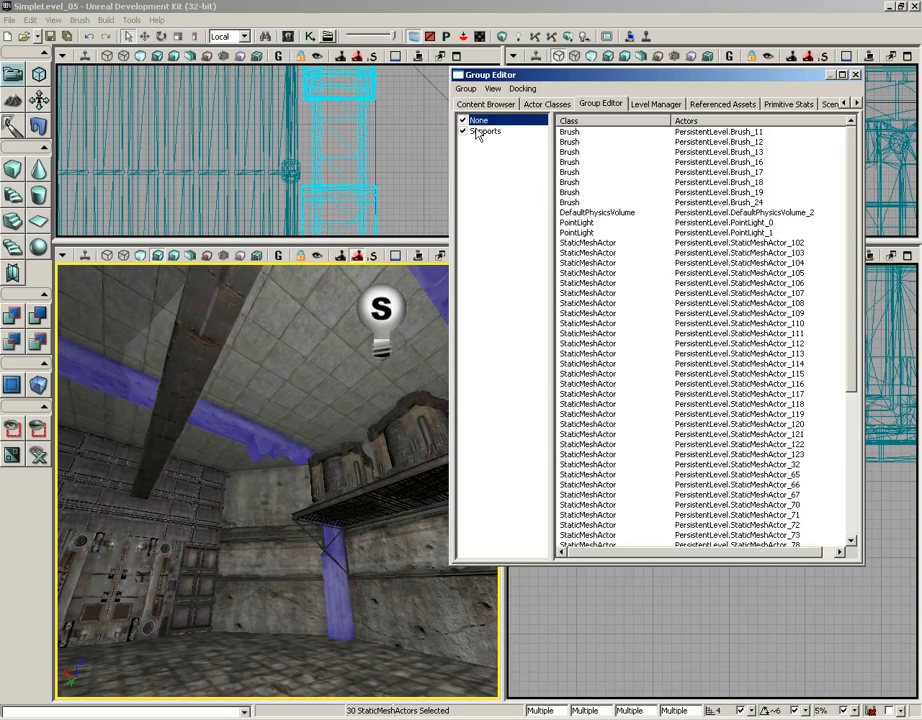
Step: Select the Supports group to list its support static mesh actors
click(485, 131)
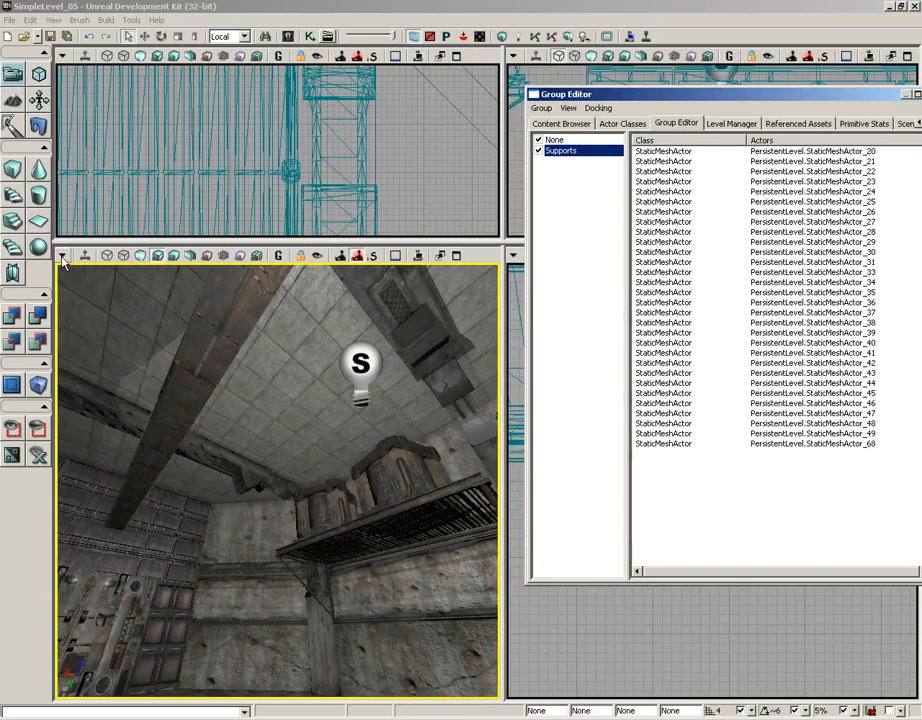
Step: Toggle Supports under the perspective viewport's Hidden Groups so its beams disappear
click(64, 255)
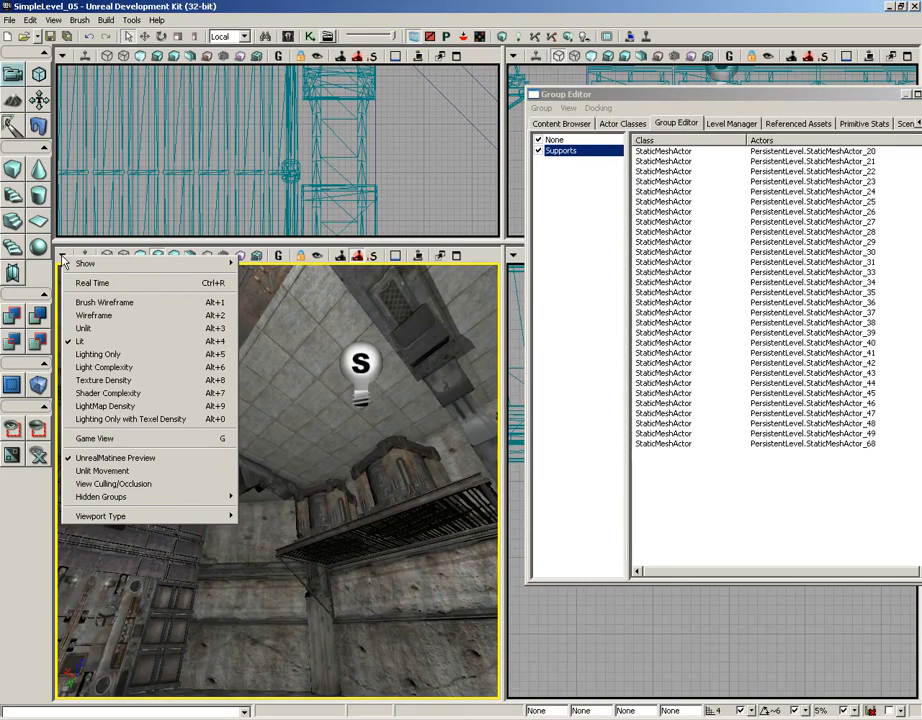
mouse_move(108, 497)
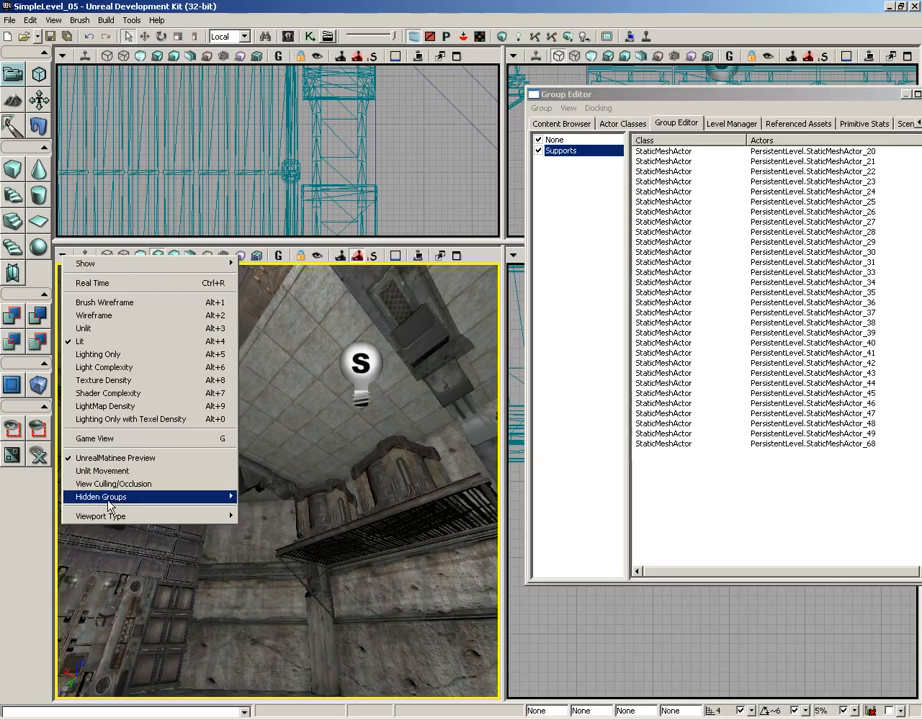
mouse_move(100, 497)
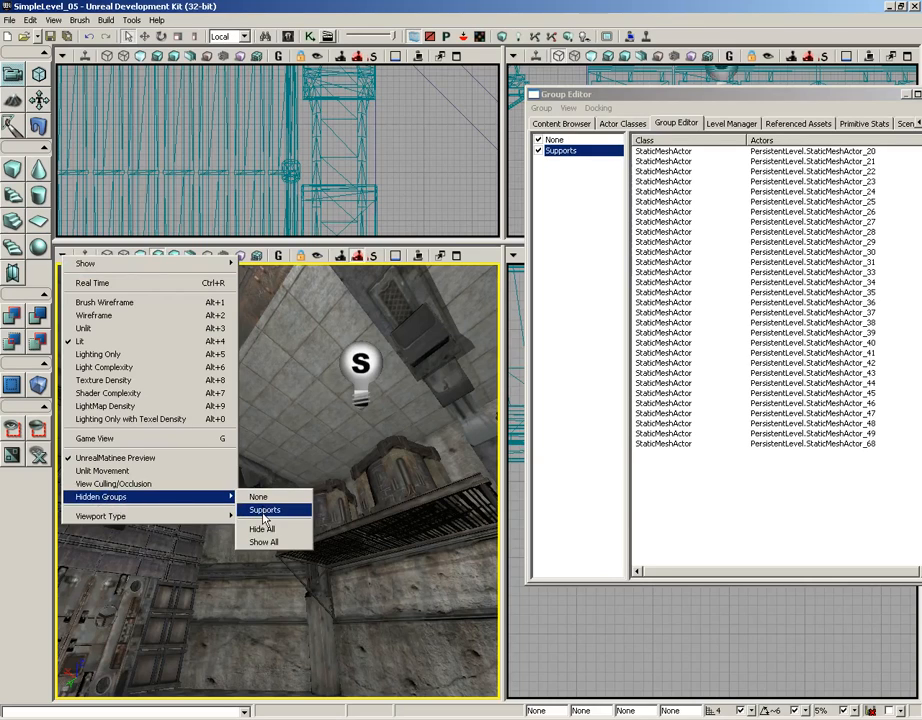
click(265, 510)
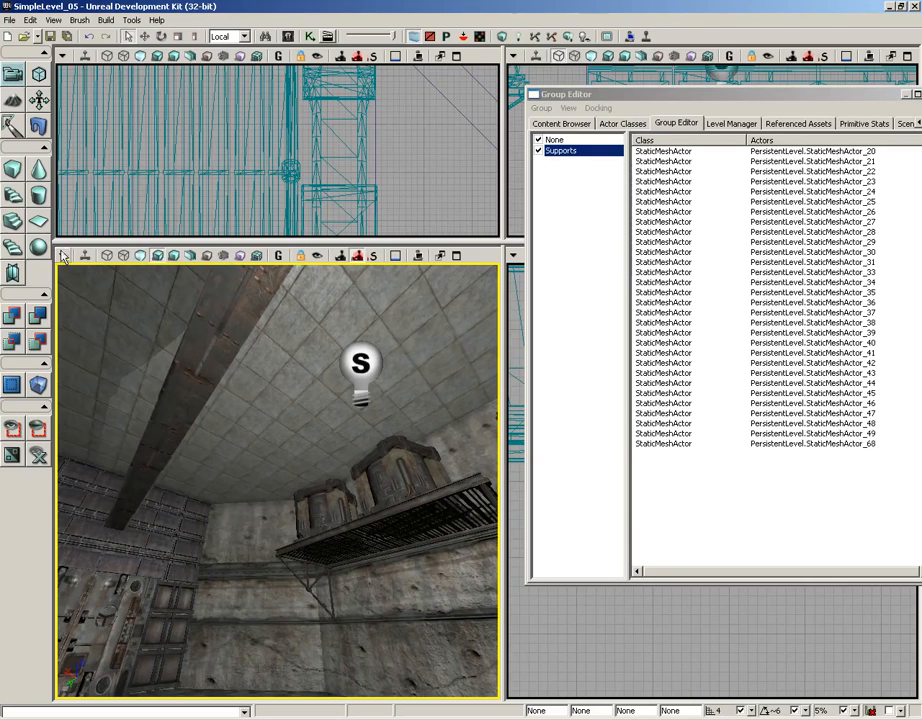
click(63, 254)
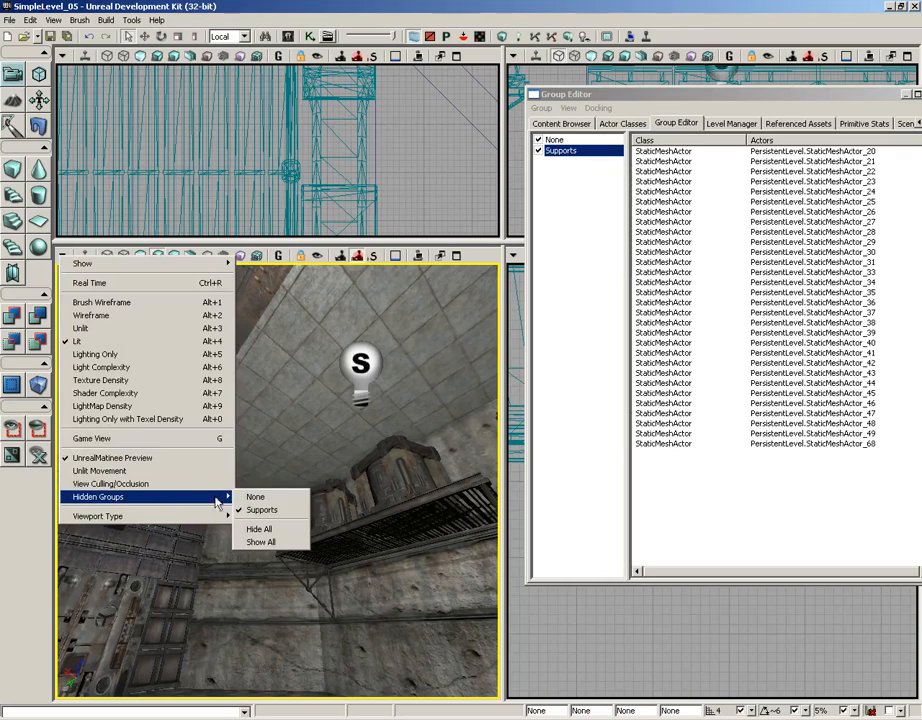
mouse_move(262, 510)
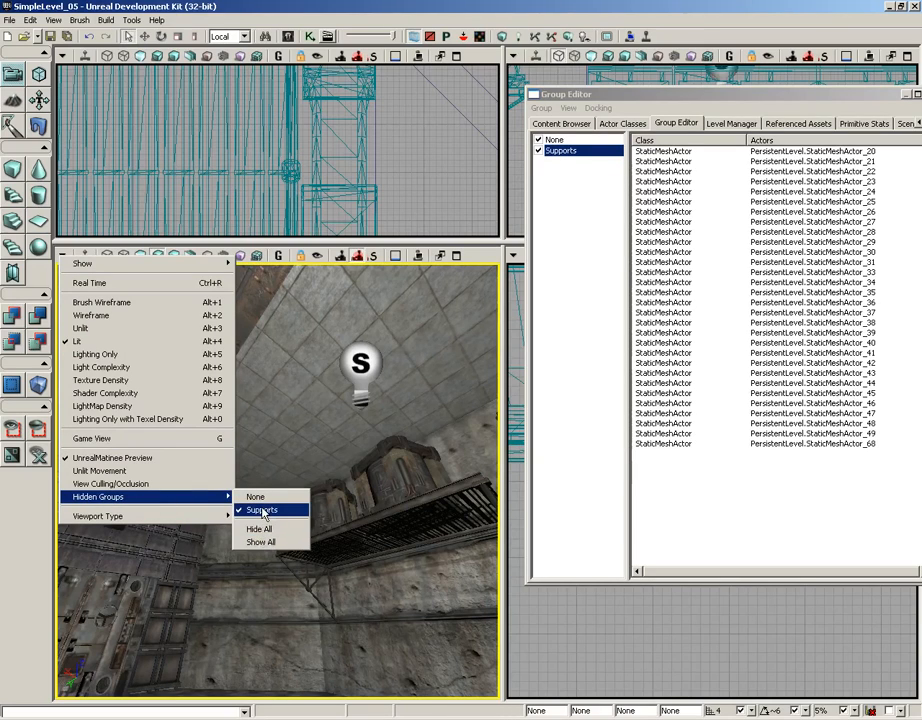
click(261, 510)
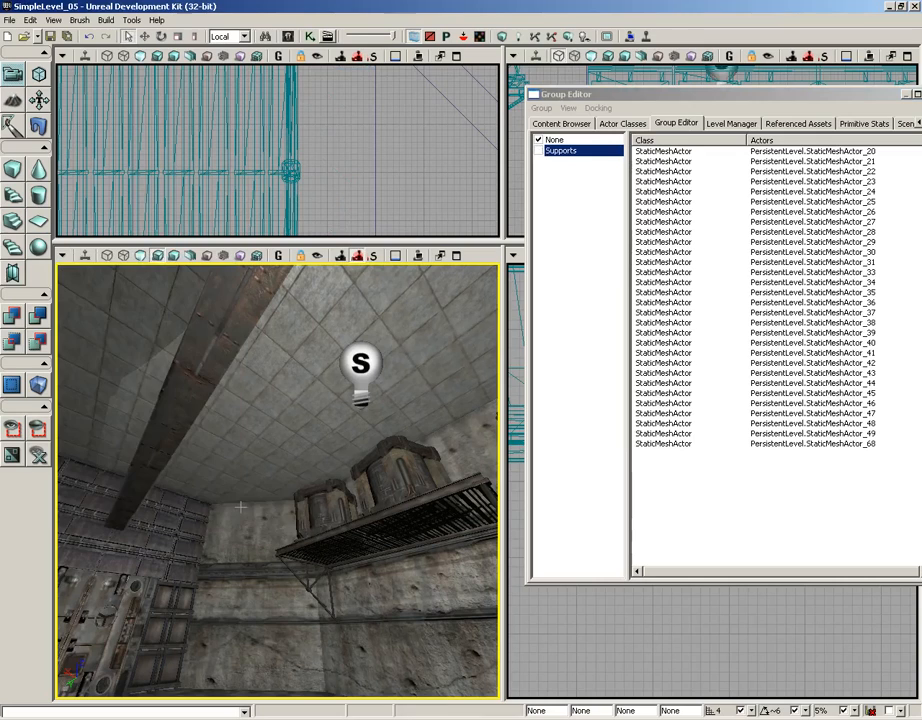
Step: Tick the Supports checkbox so its support beams are drawn again
click(84, 254)
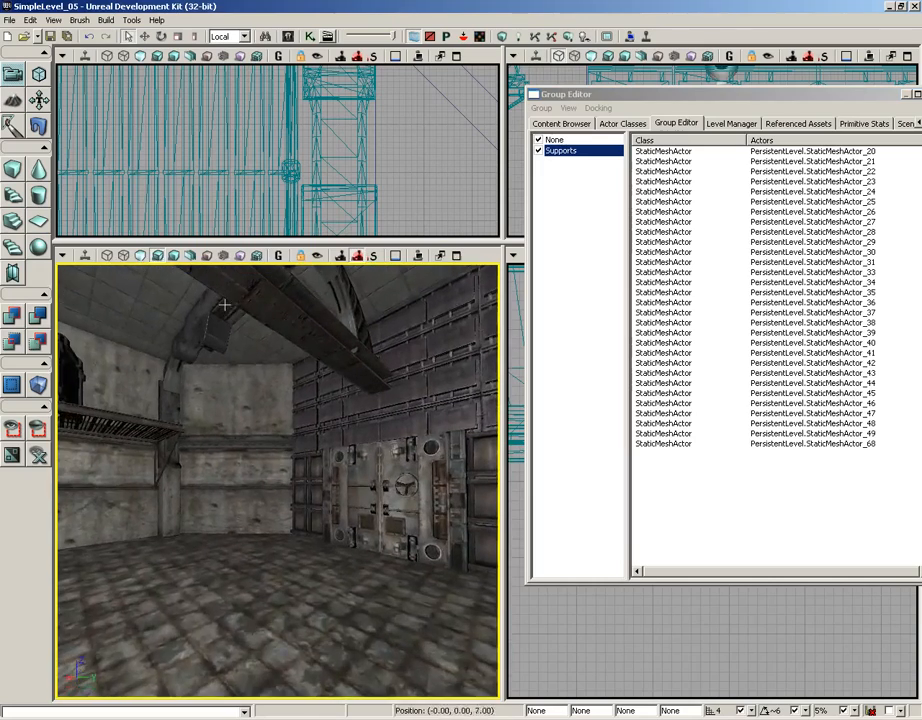
Step: Add the eight selected overhead beams to Supports, then hide the Supports group
click(220, 320)
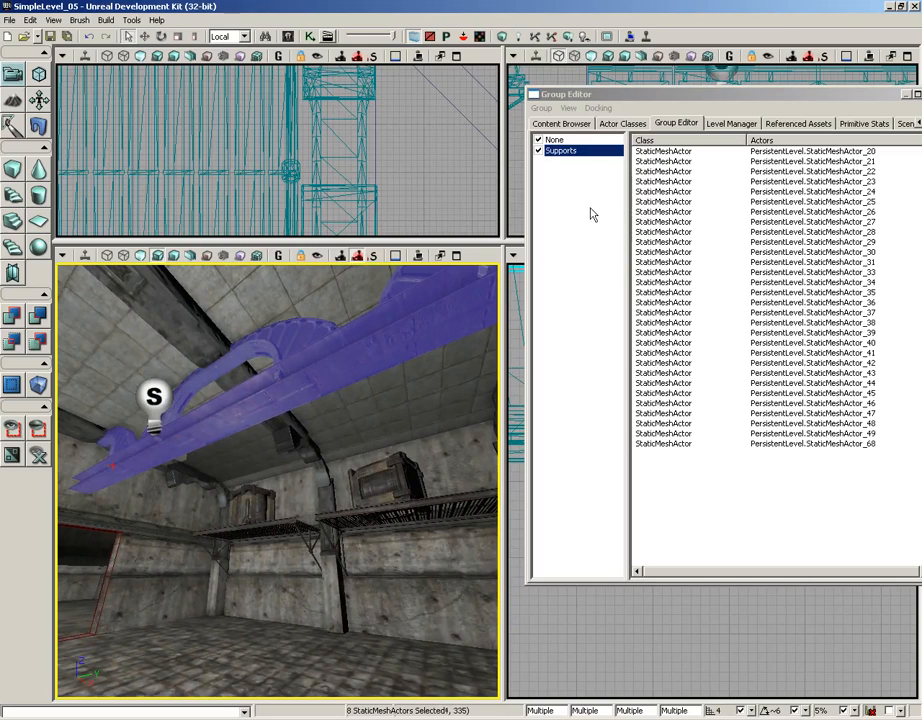
click(541, 108)
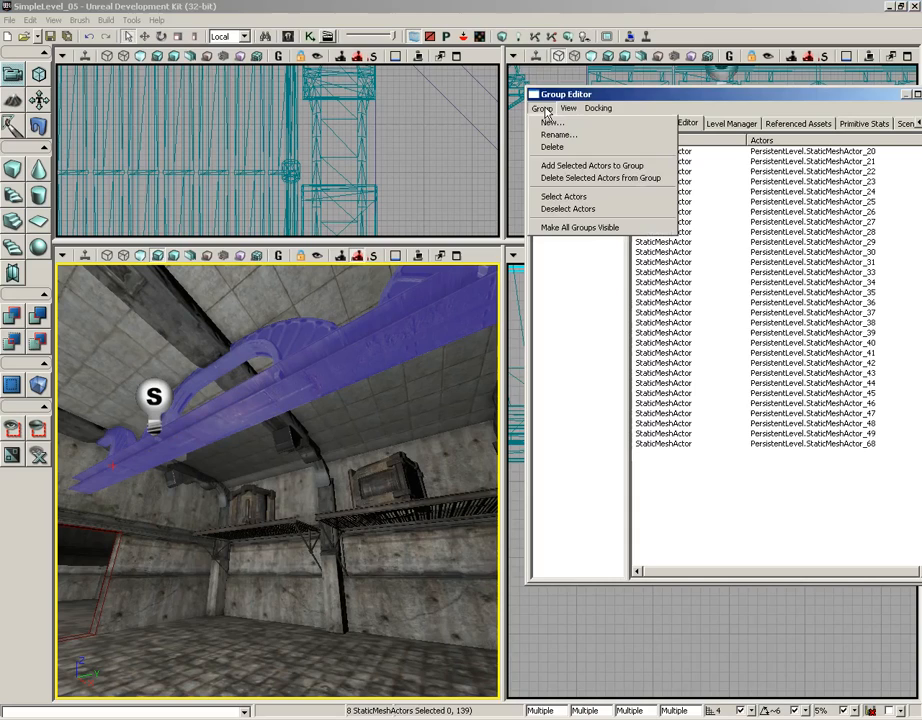
mouse_move(591, 165)
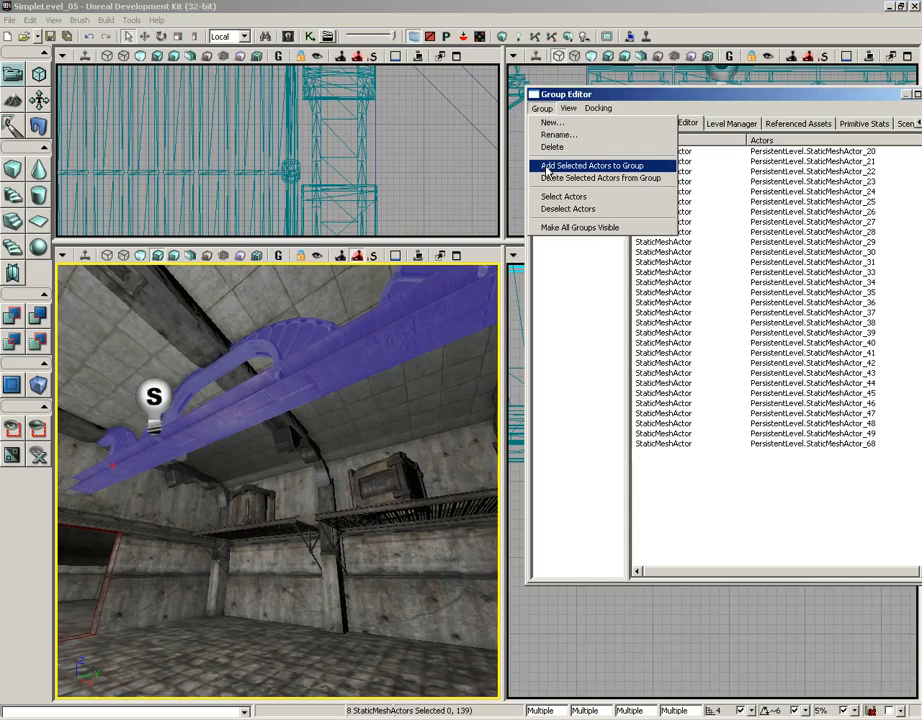
click(590, 165)
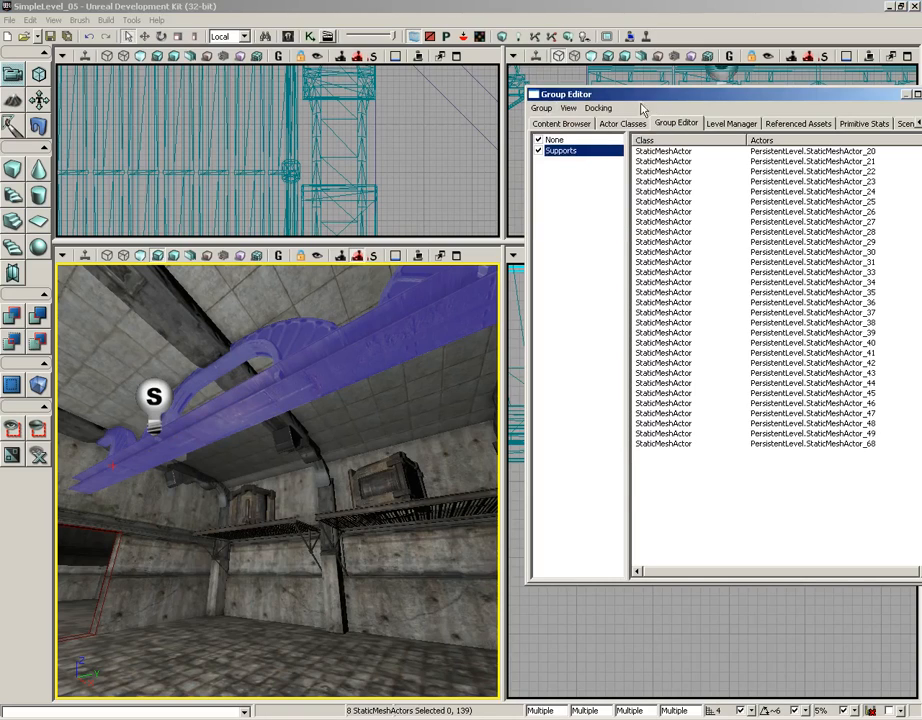
click(540, 108)
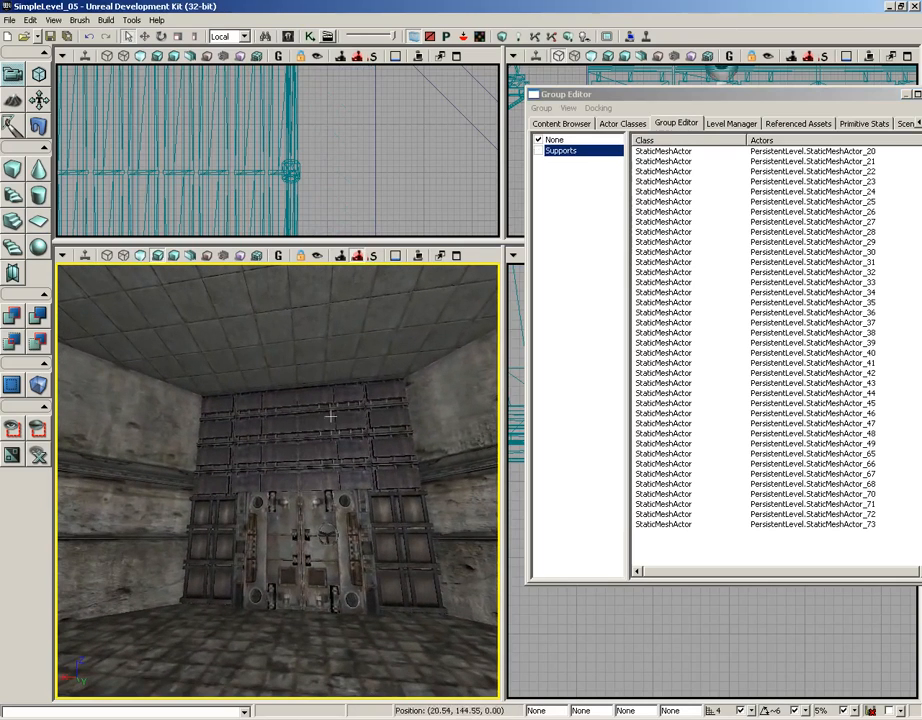
Step: Group the 22 selected door and wall panel meshes into a new 'DoorWallPaneling' group
click(255, 555)
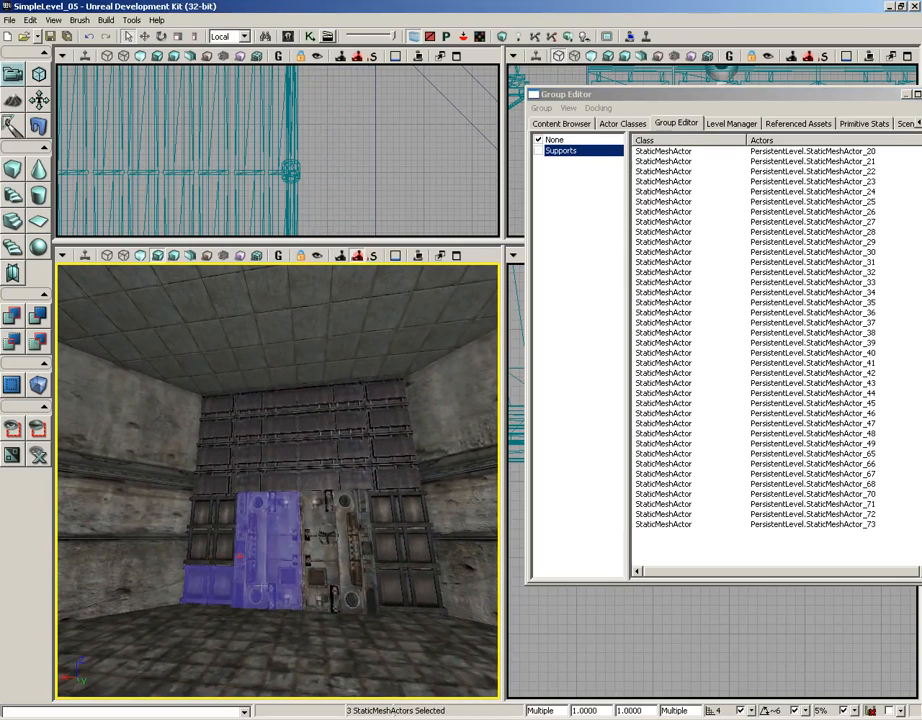
click(390, 550)
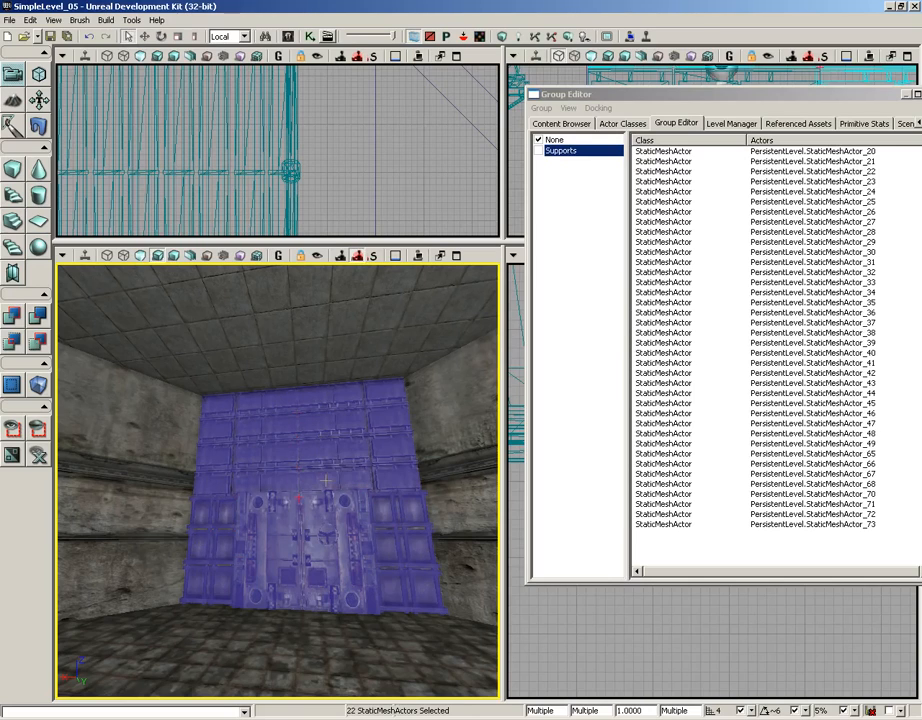
click(541, 108)
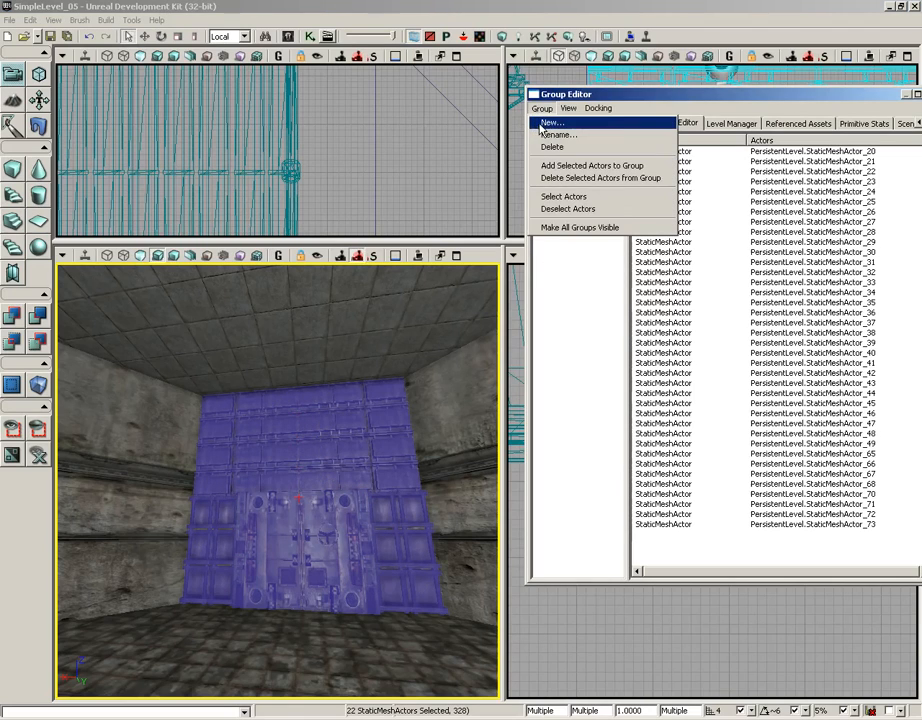
click(552, 122)
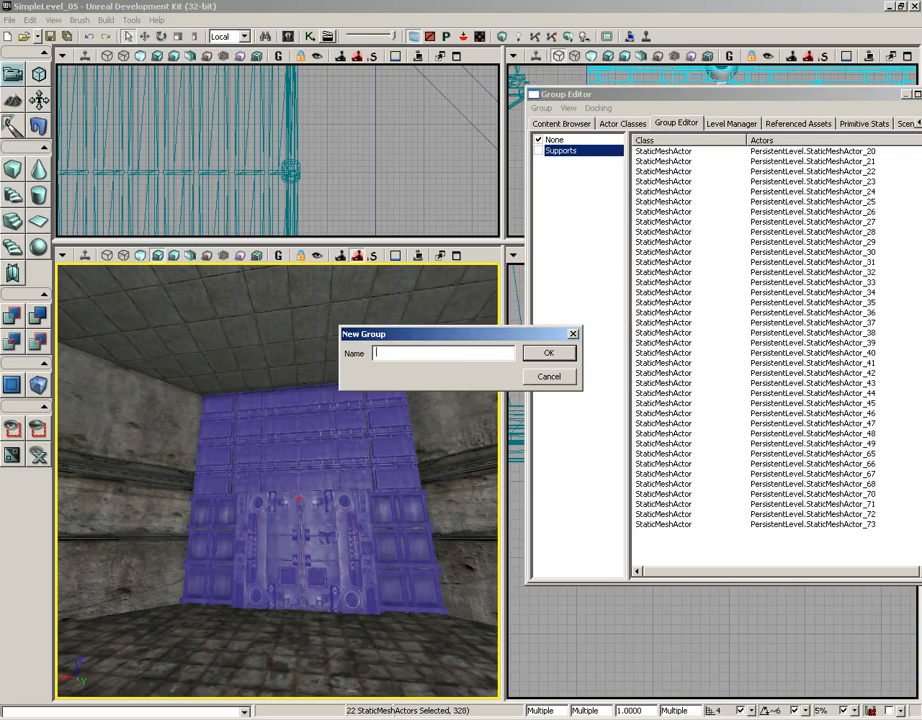
text(DoorWallPa)
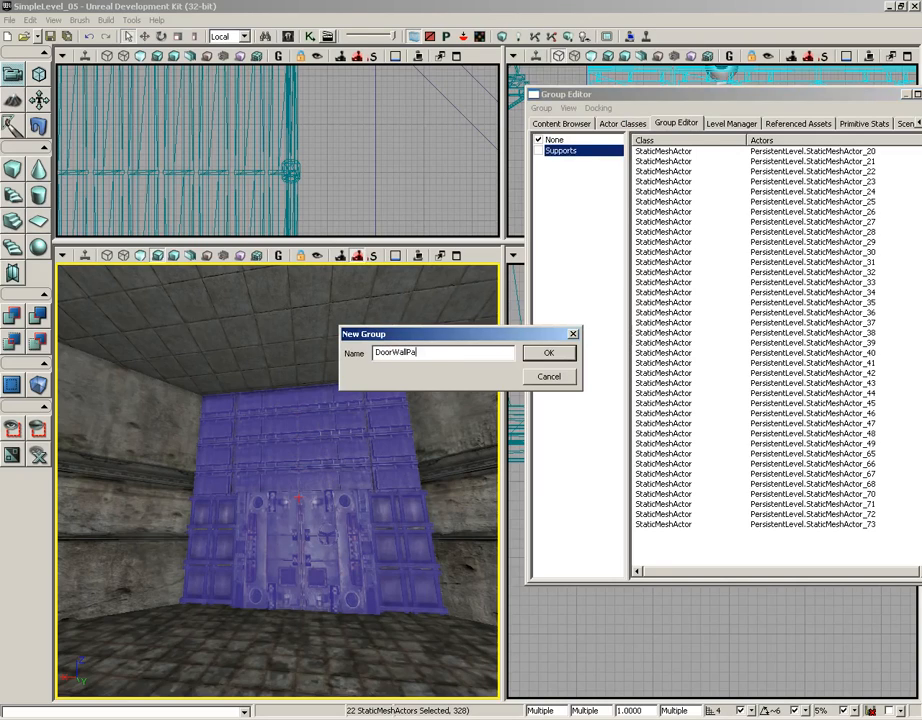
click(548, 352)
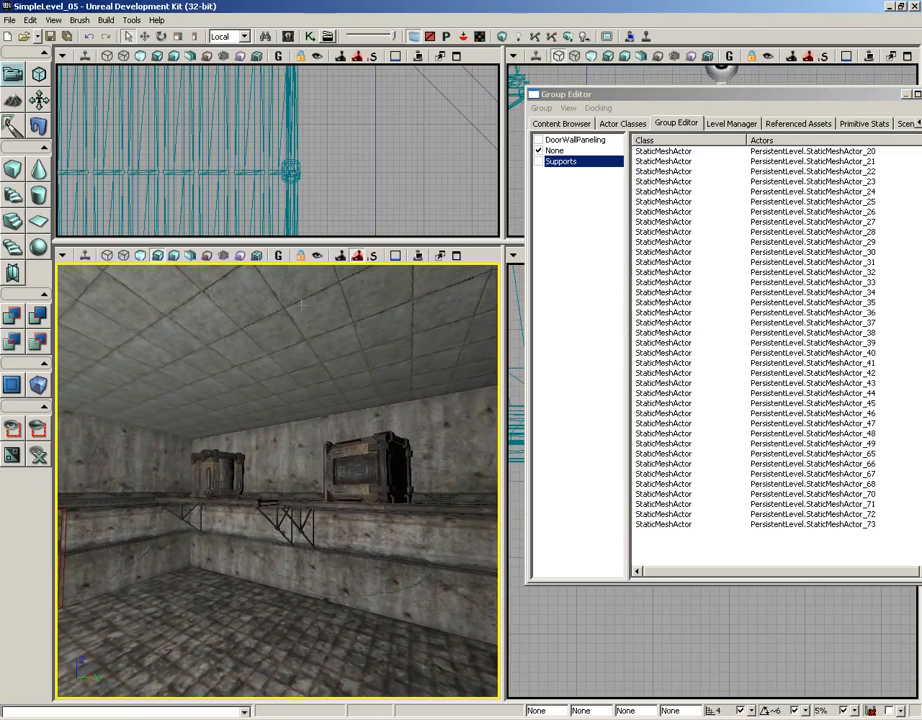
mouse_move(207, 255)
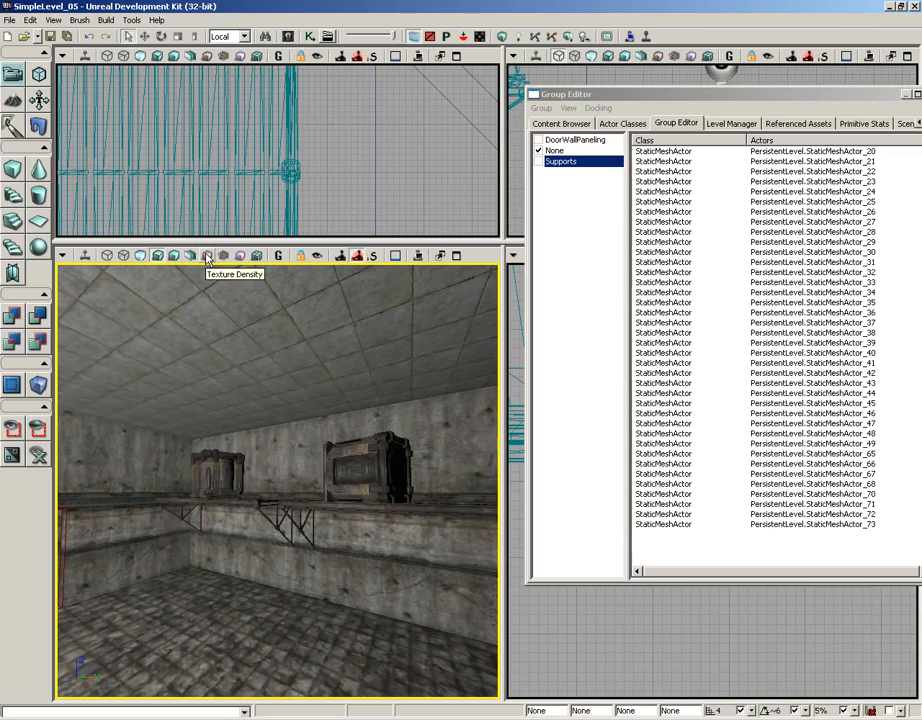
Step: Select the 22 shelf and crate meshes in the perspective viewport
click(207, 256)
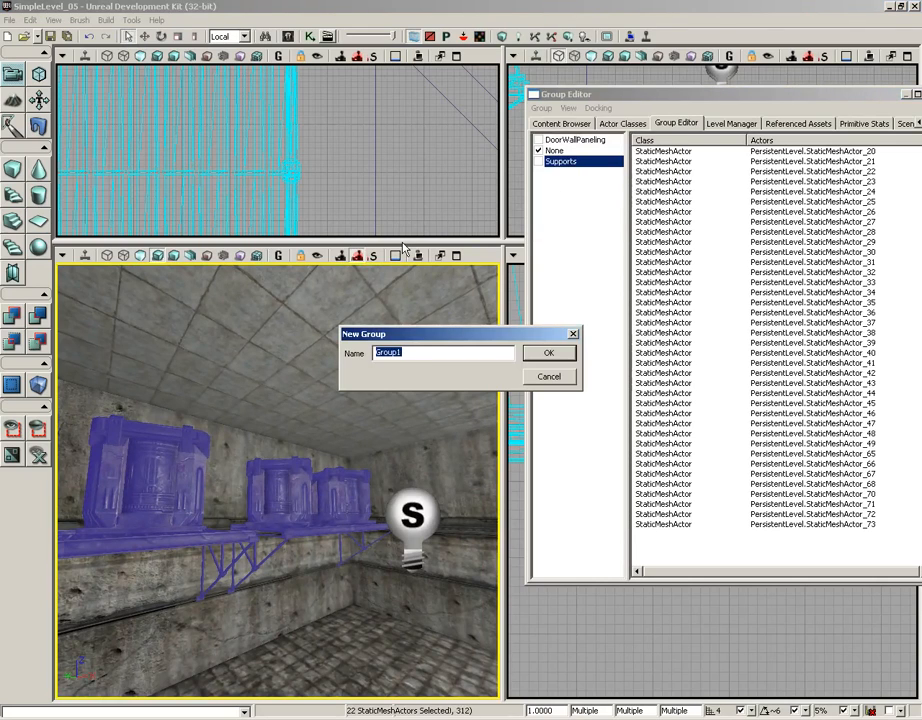
Step: Name the new group 'Shelves', confirm it, and uncheck it to hide
text(Shelves)
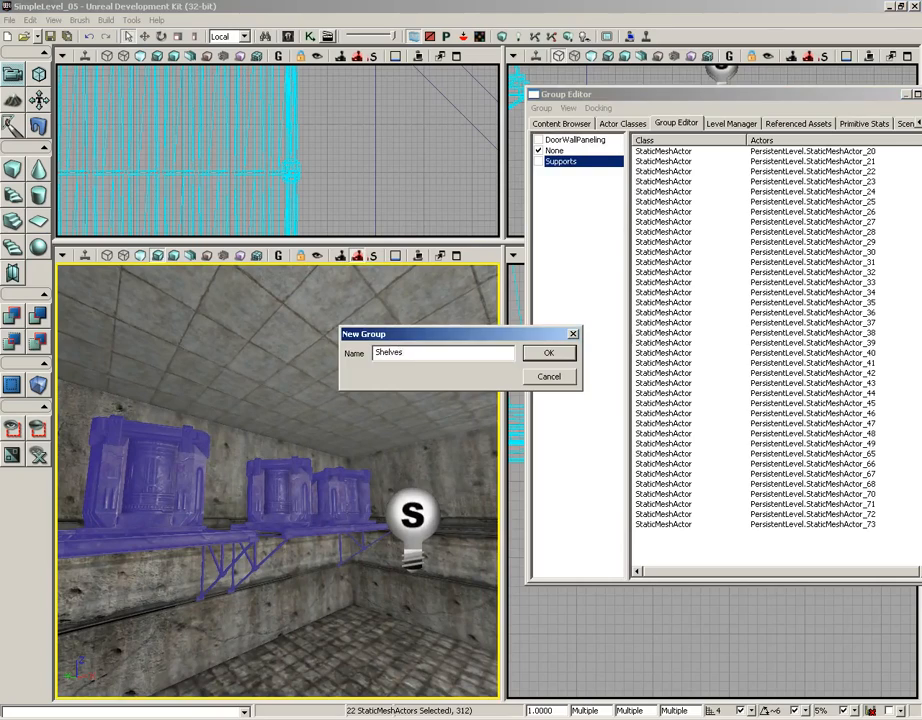
click(549, 352)
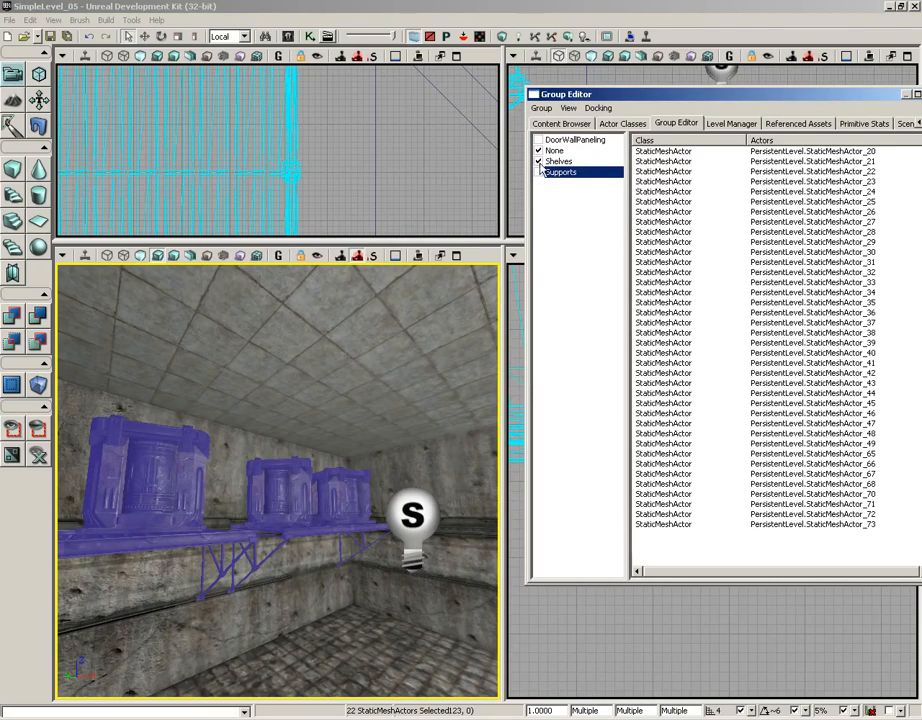
click(539, 161)
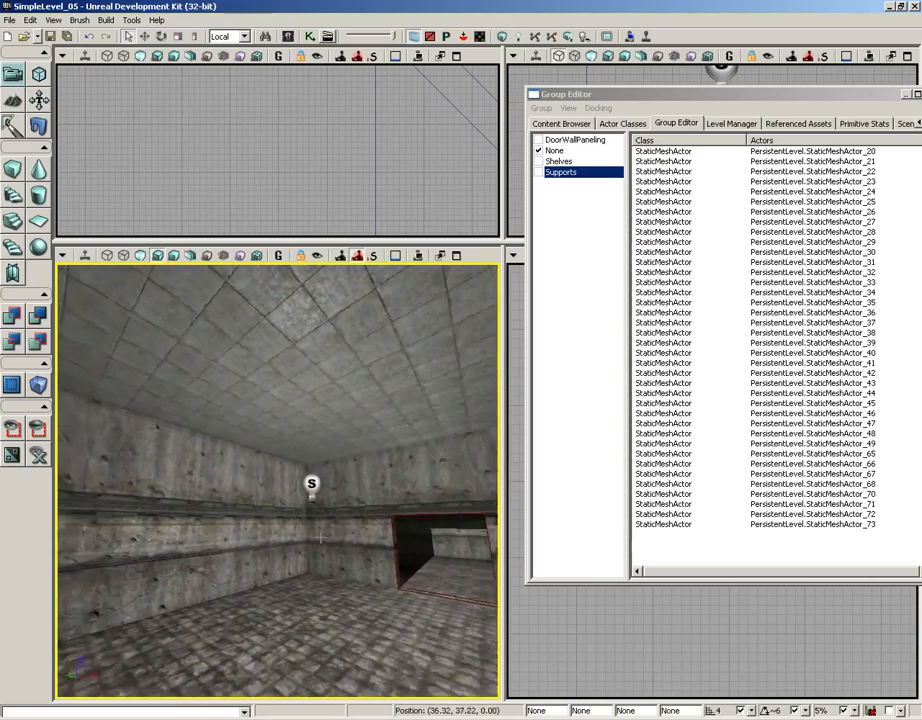
Step: Restore visibility of all four groups, then list the DoorWallPaneling group's member actors
click(538, 161)
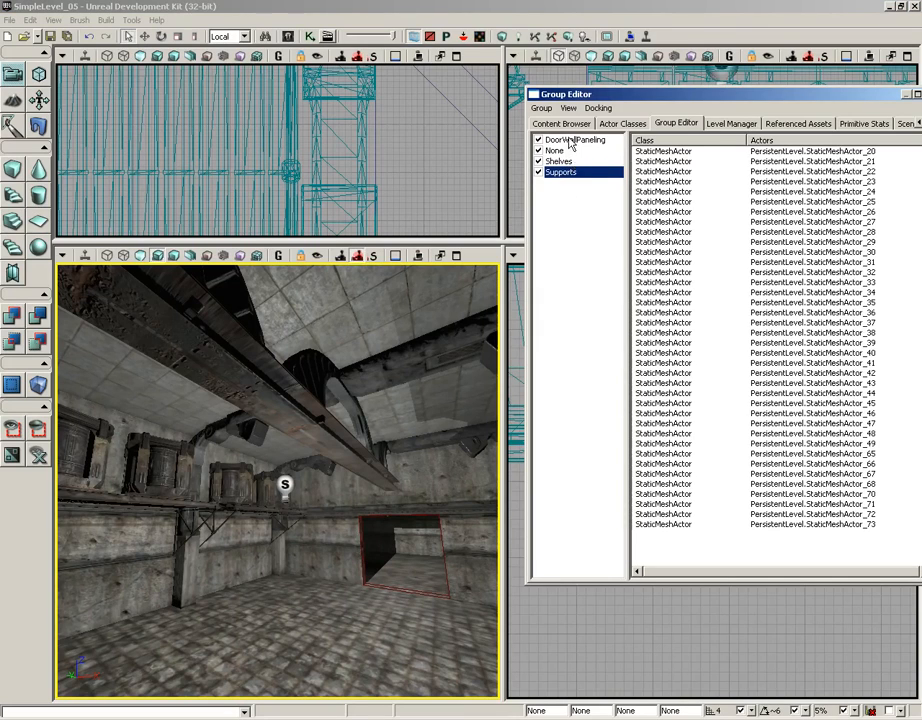
click(575, 139)
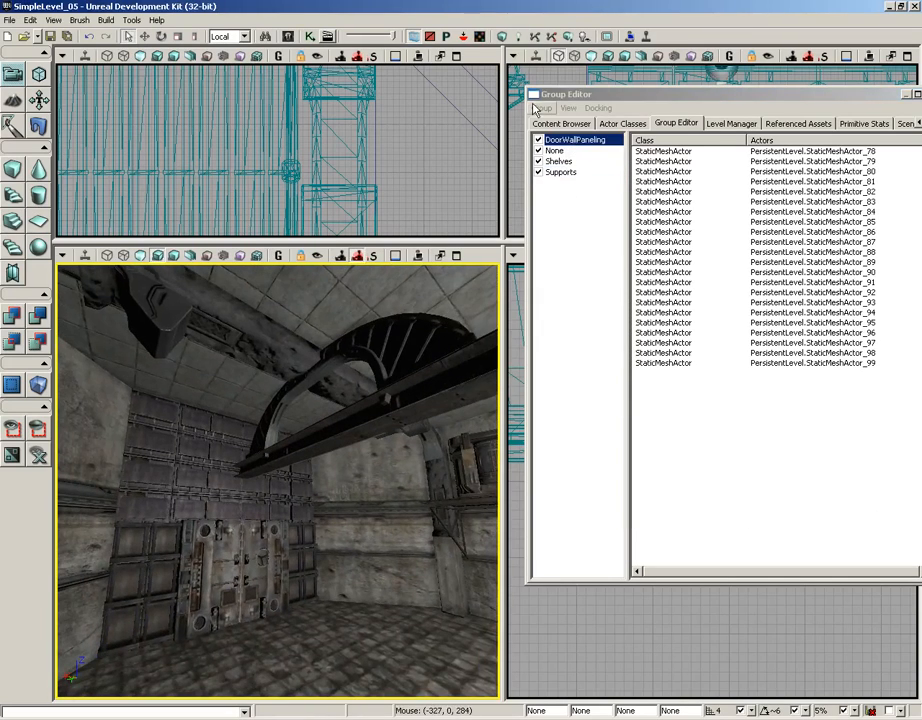